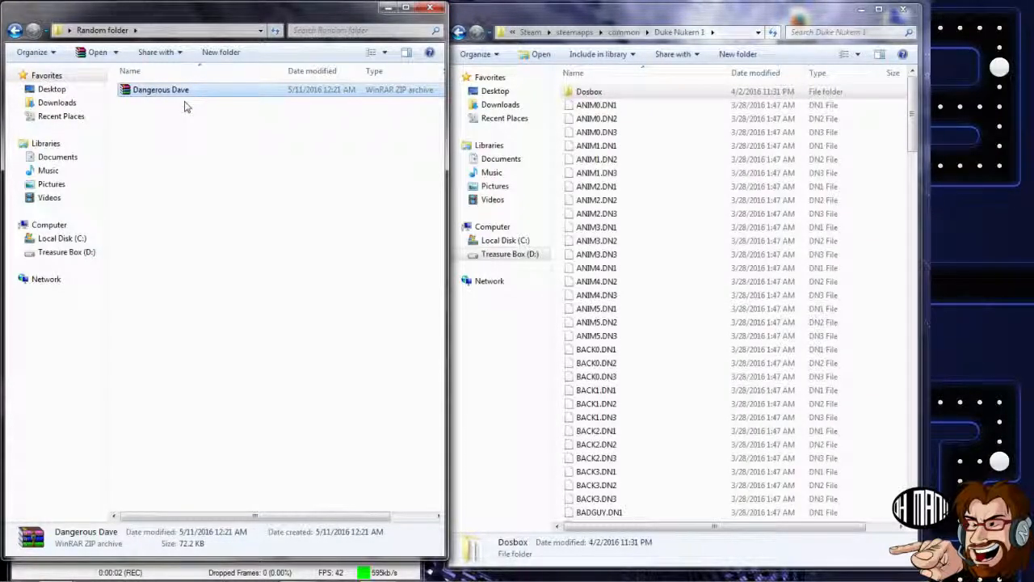
{"action": "mouse_move", "coordinate": [295, 273]}
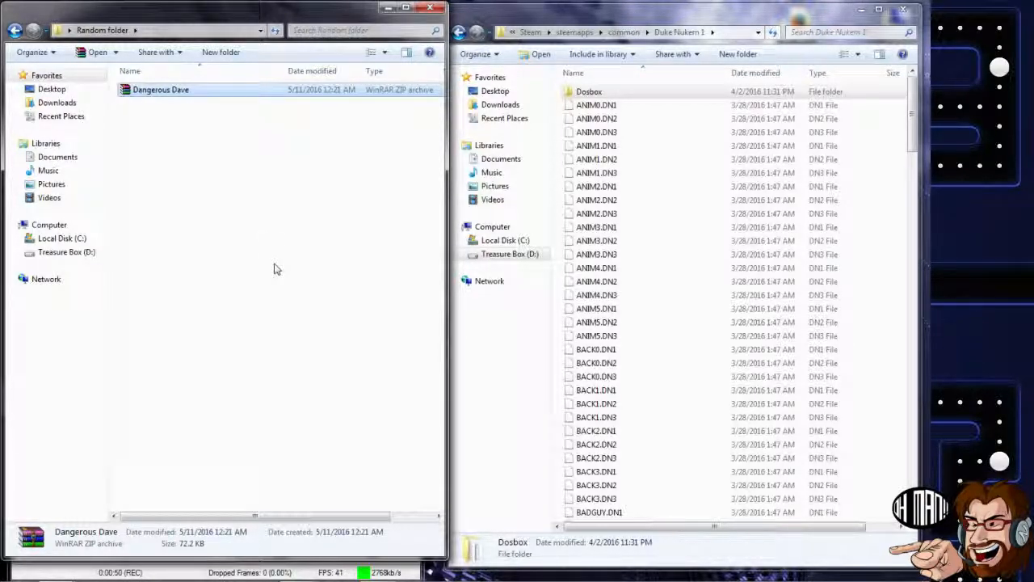
- Open the Dosbox folder and select the Dangerous Dave ZIP archive in the Random folder
{"action": "double_click", "coordinate": [589, 90]}
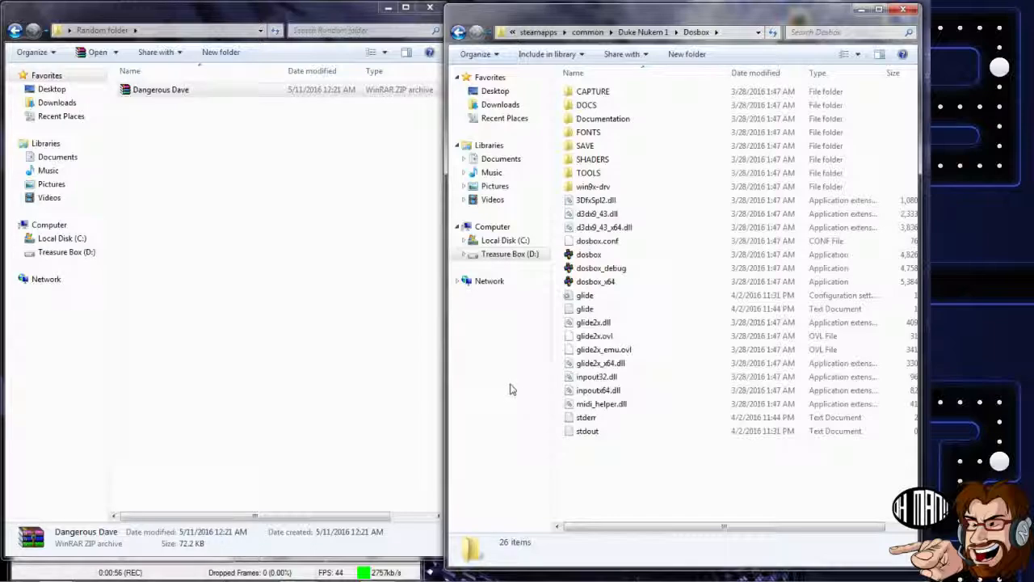
{"action": "left_click", "coordinate": [160, 89]}
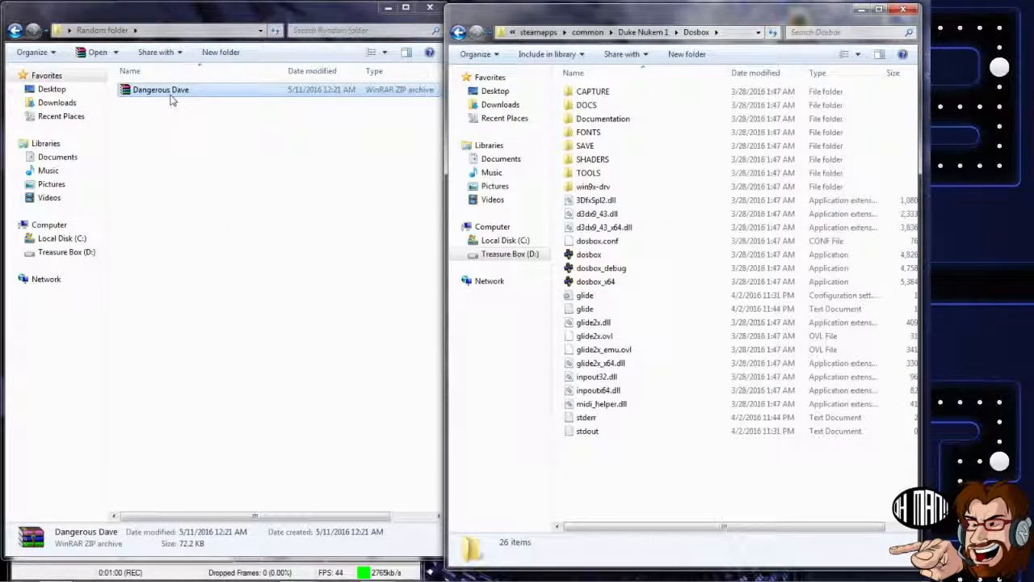
- Extract Dangerous Dave.zip here with WinRAR, producing DAVE and DSCORES.DAV
{"action": "right_click", "coordinate": [160, 89]}
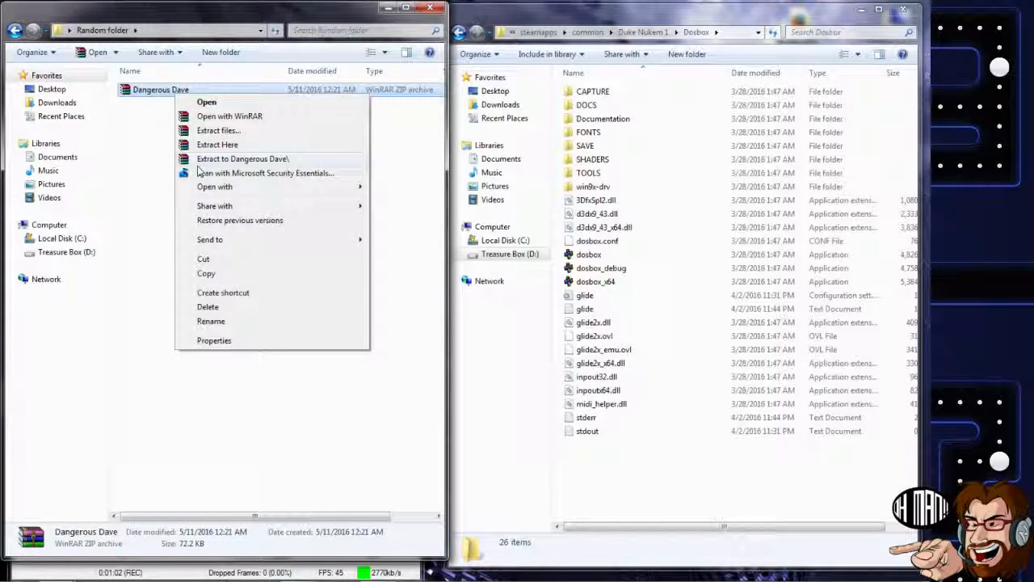
{"action": "left_click", "coordinate": [217, 144]}
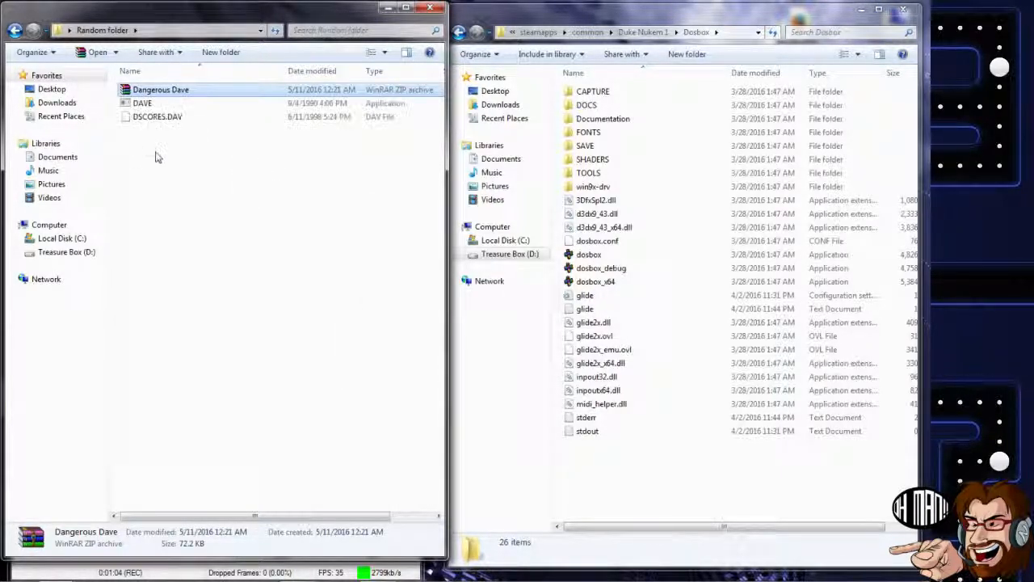
{"action": "mouse_move", "coordinate": [36, 51]}
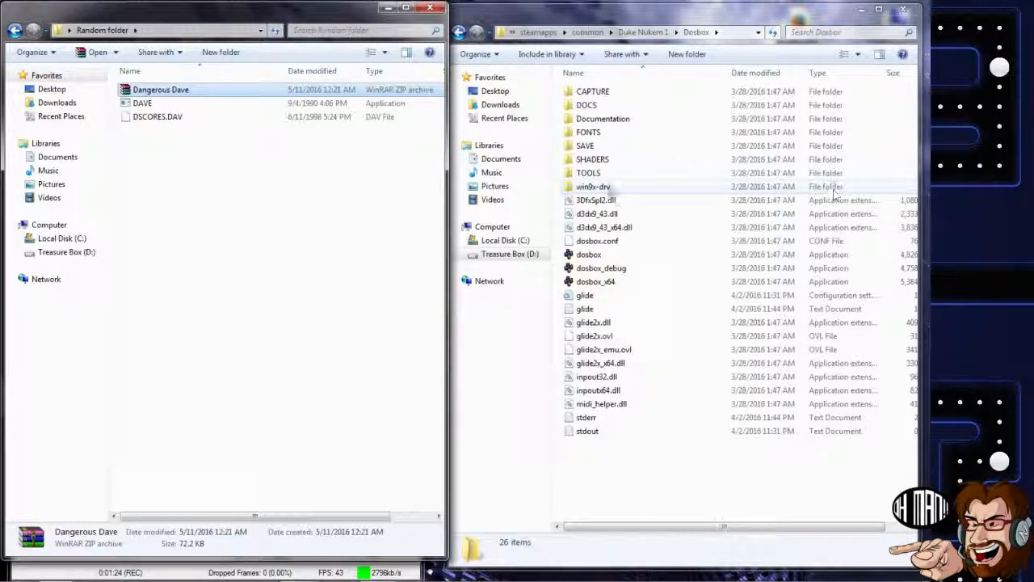
{"action": "mouse_move", "coordinate": [633, 254]}
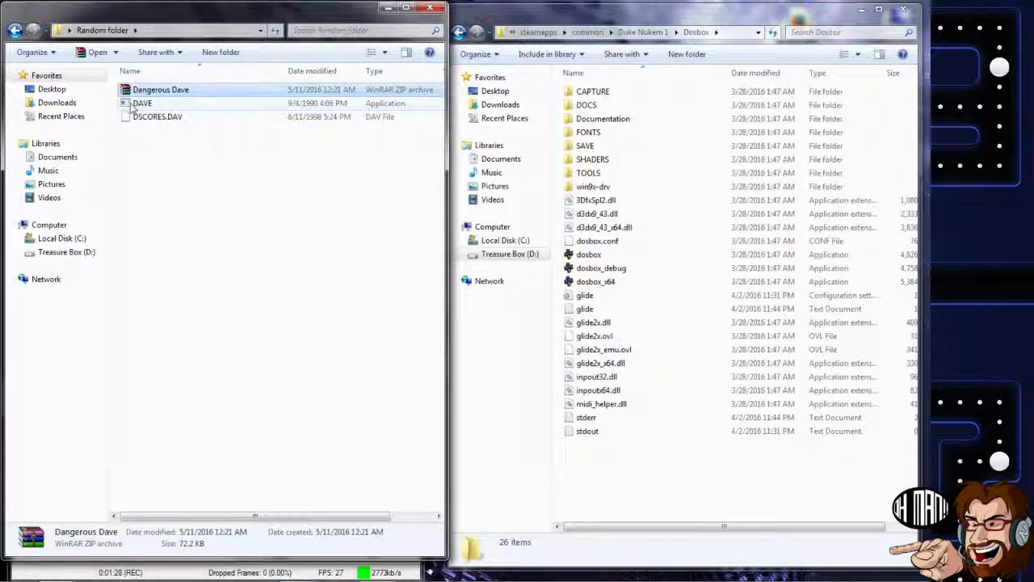
{"action": "mouse_move", "coordinate": [143, 104]}
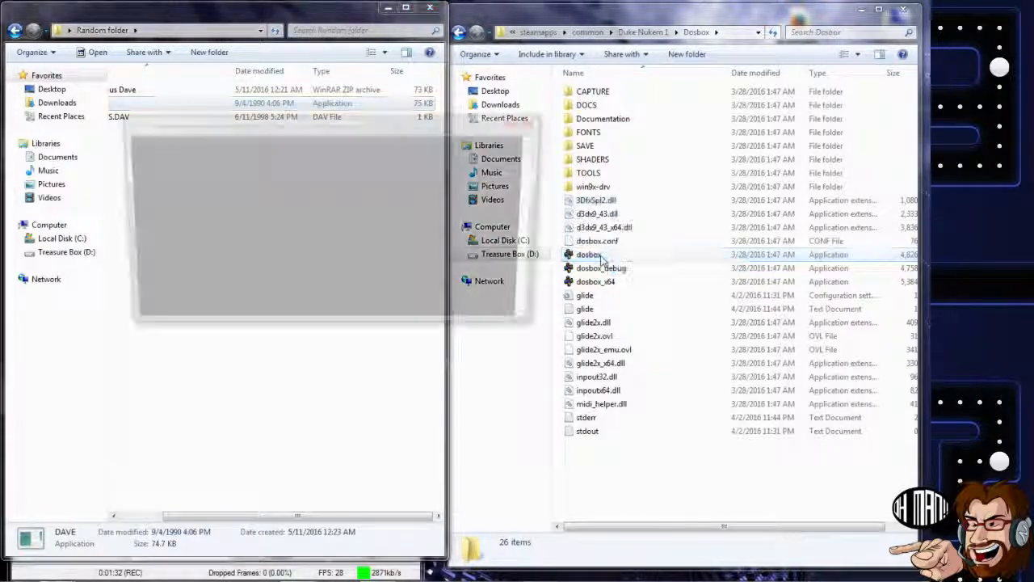
- Run DAVE in DOSBox to reach the Dangerous Dave title screen
{"action": "double_click", "coordinate": [589, 254]}
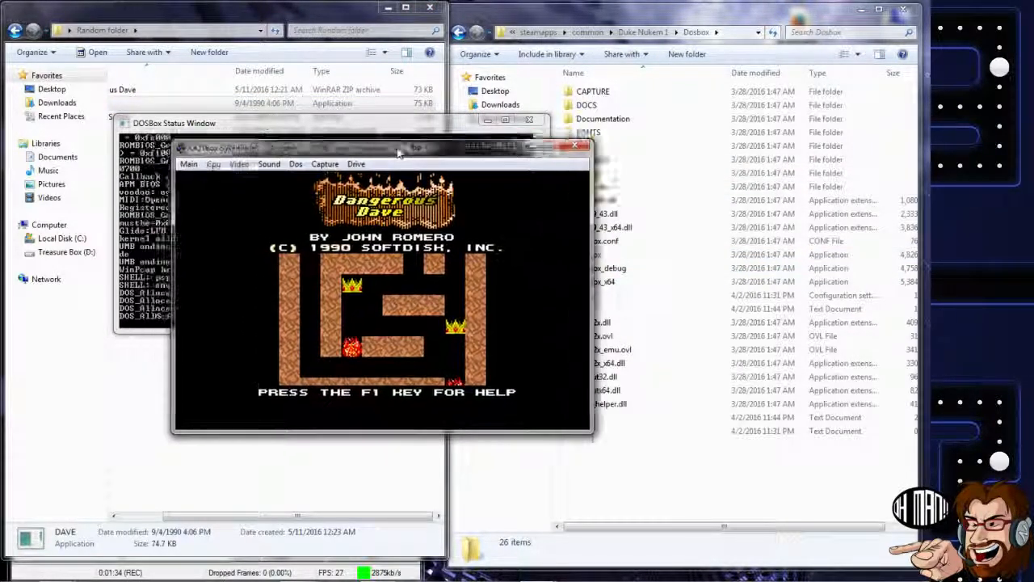